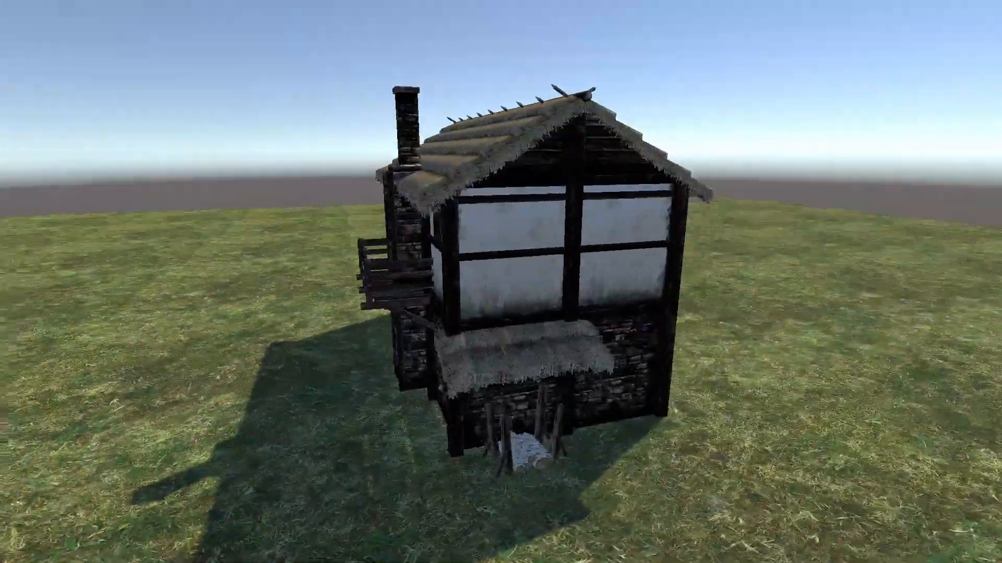
Bring up the Procedural Generation Grid (Beta) page in the Unity Asset Store.
left_click_drag(575, 288, 383, 287)
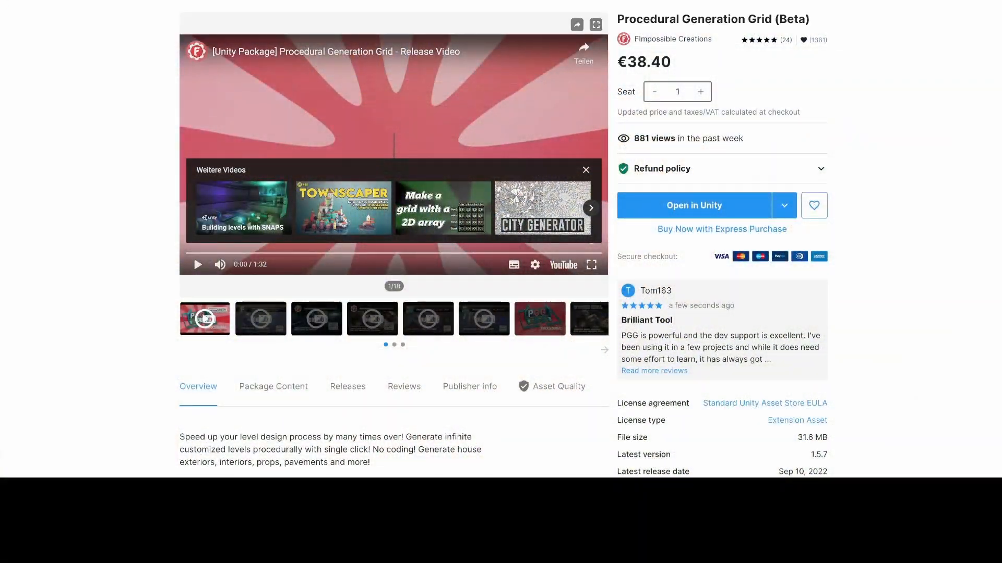
left_click(584, 169)
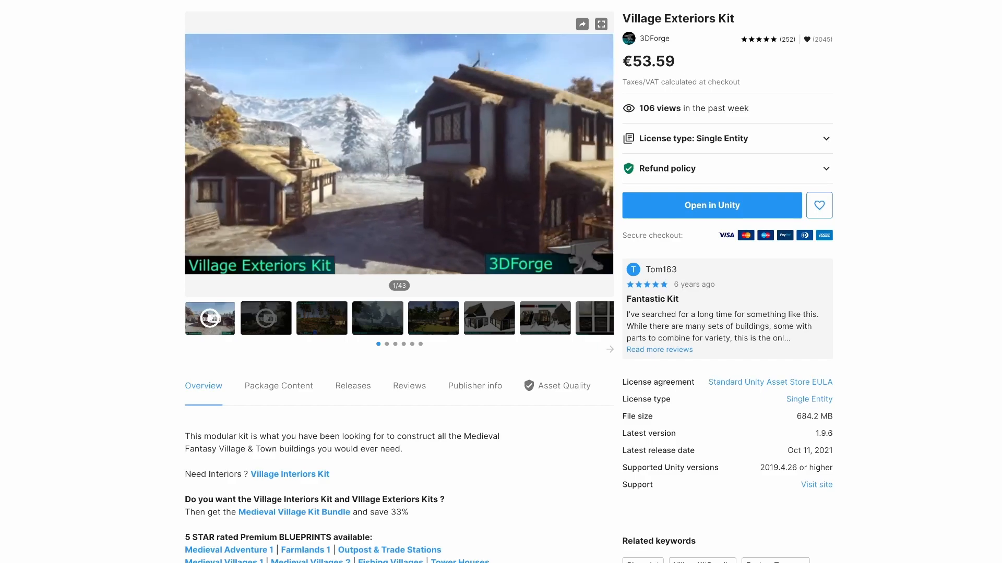
Bring up the 3DForge Village Exteriors Kit page in the Asset Store.
left_click(711, 206)
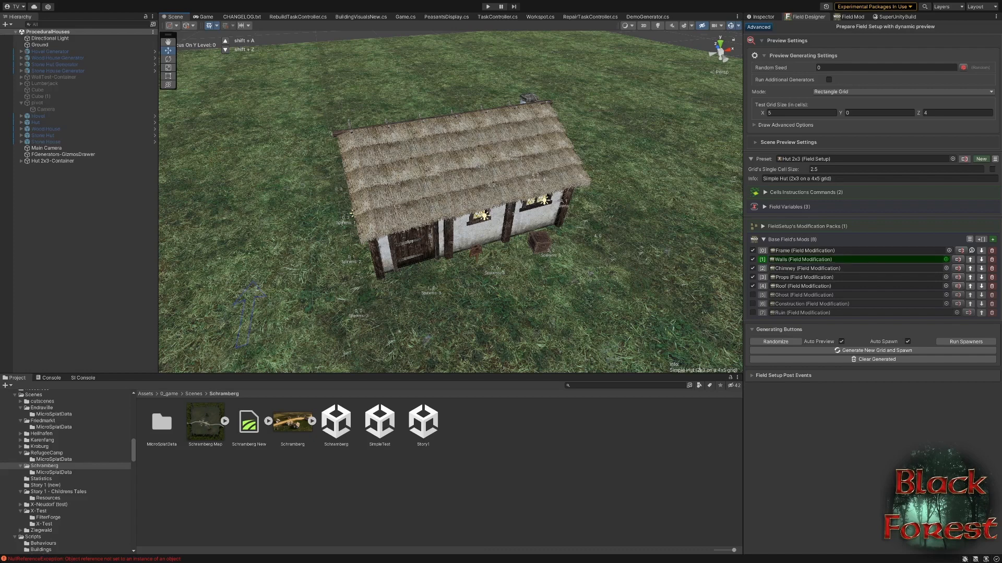
Disable the timber frame so only Walls stays active, then open Walls for editing.
left_click(753, 250)
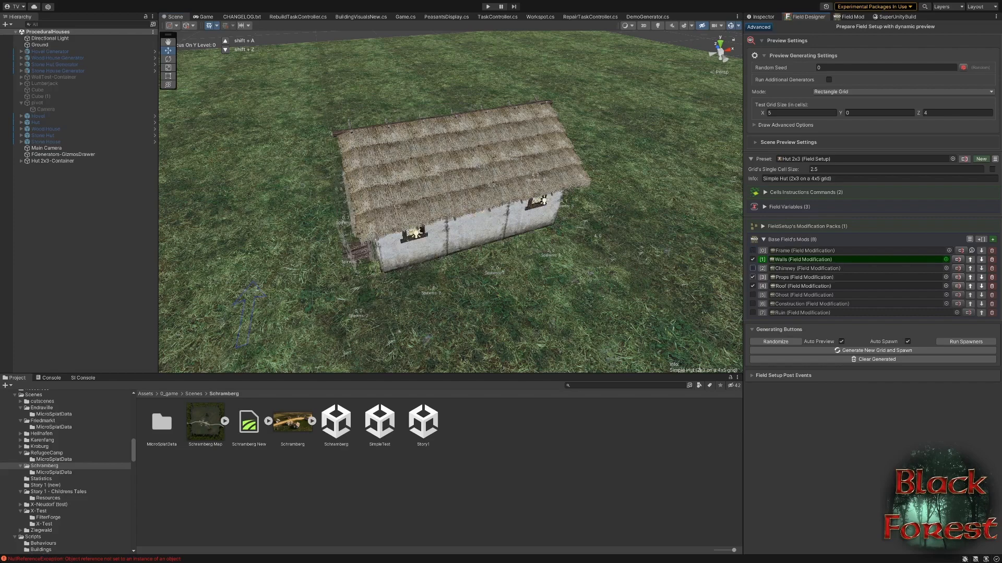
left_click(752, 286)
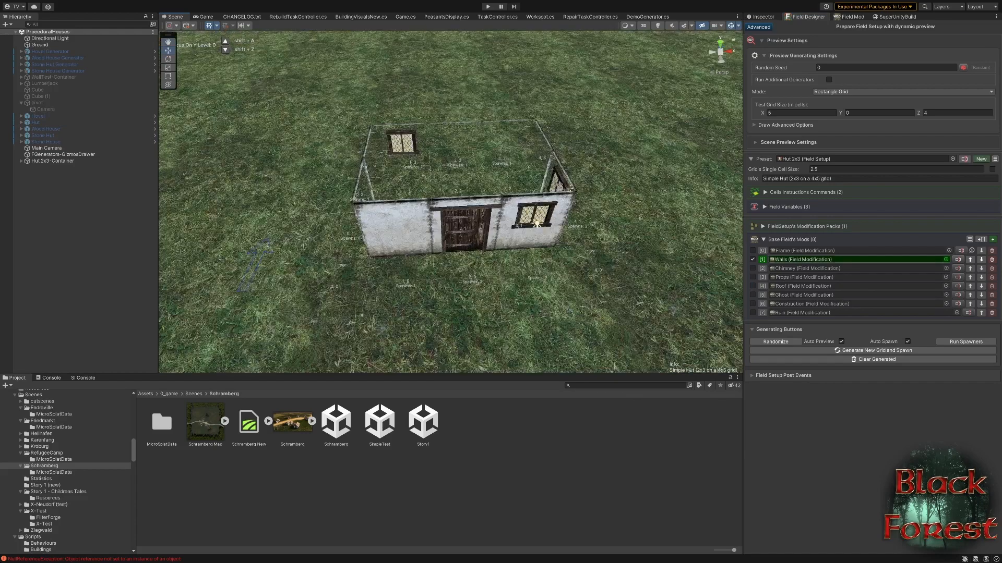
double_click(801, 260)
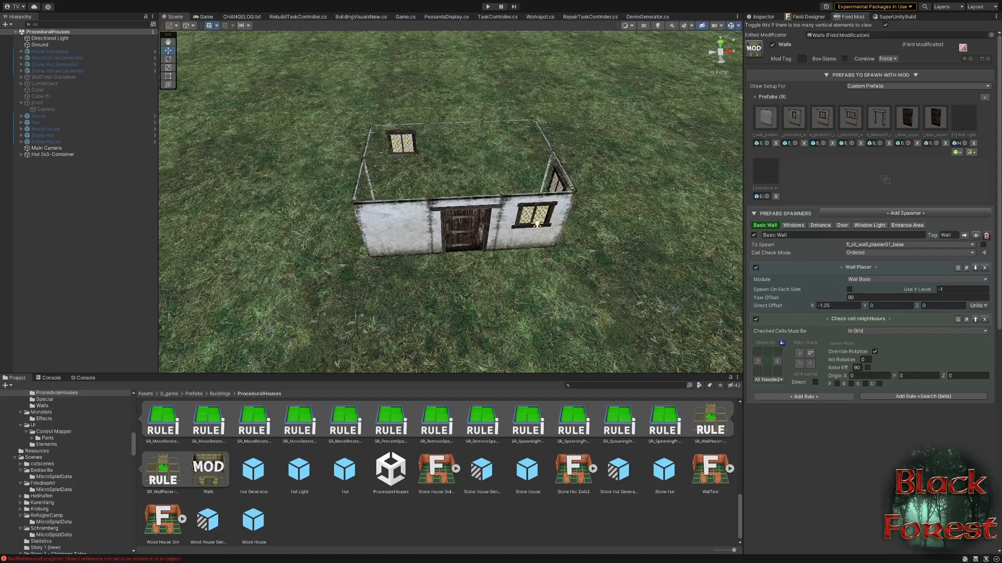
left_click(793, 225)
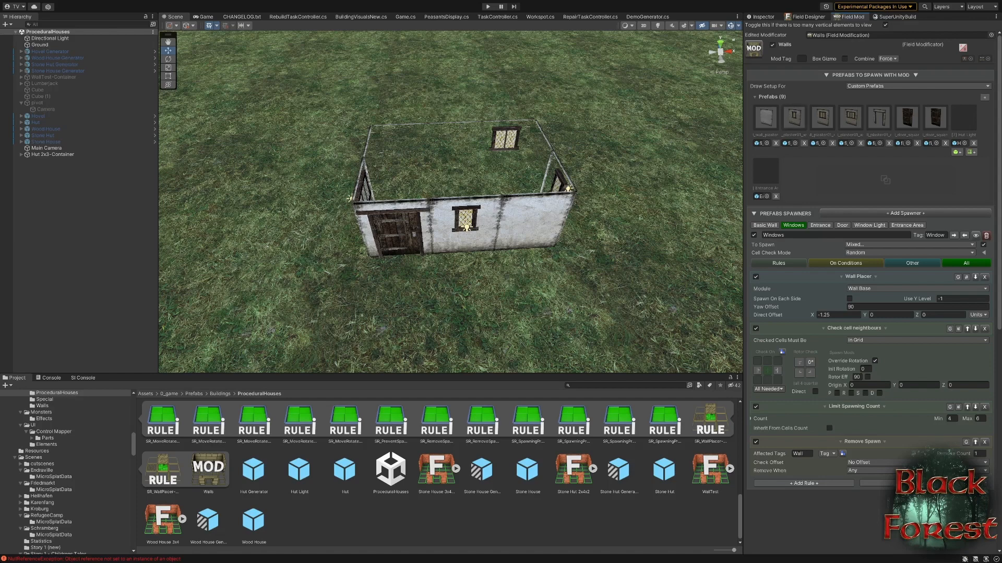
left_click(820, 225)
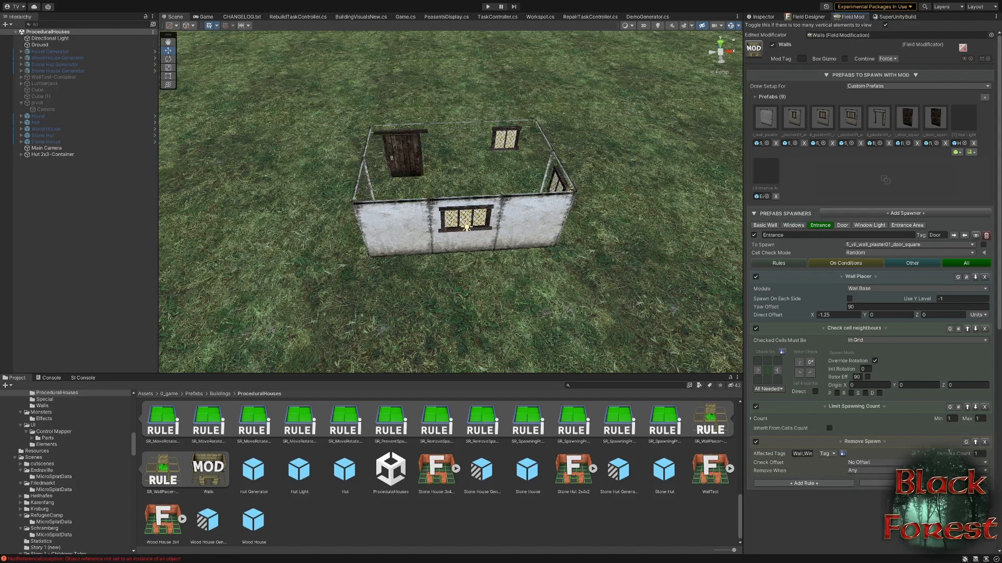
left_click(764, 226)
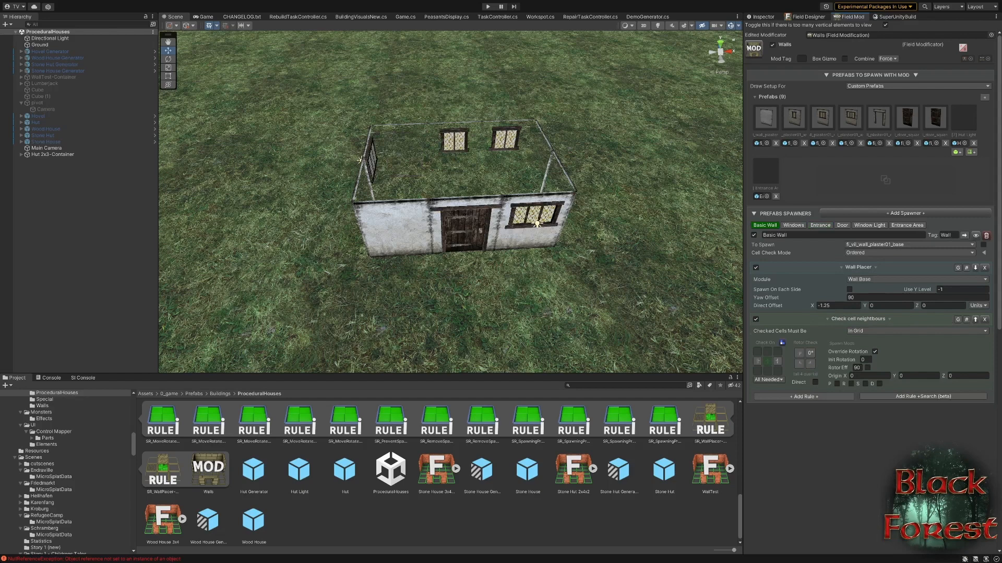
left_click(820, 225)
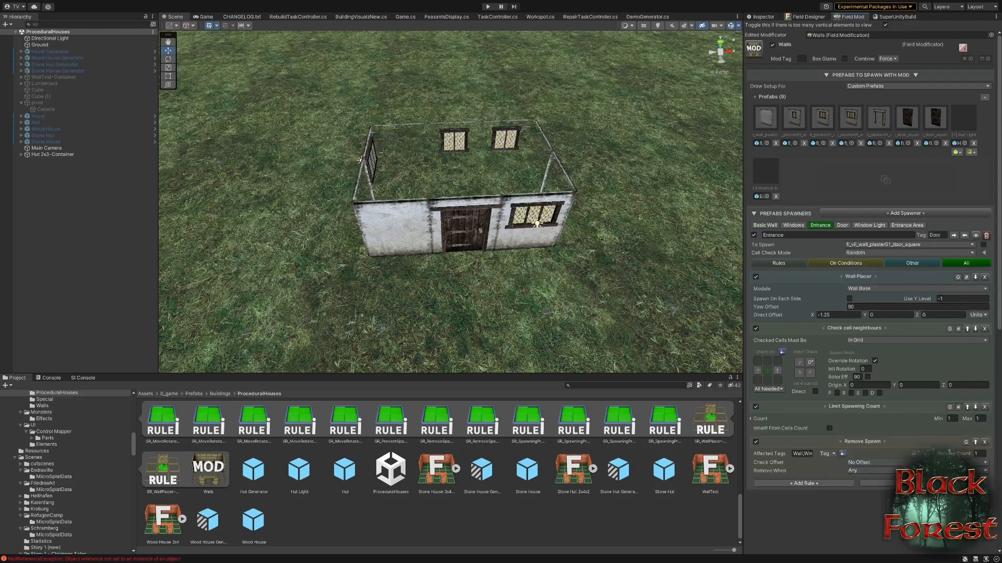
left_click(842, 225)
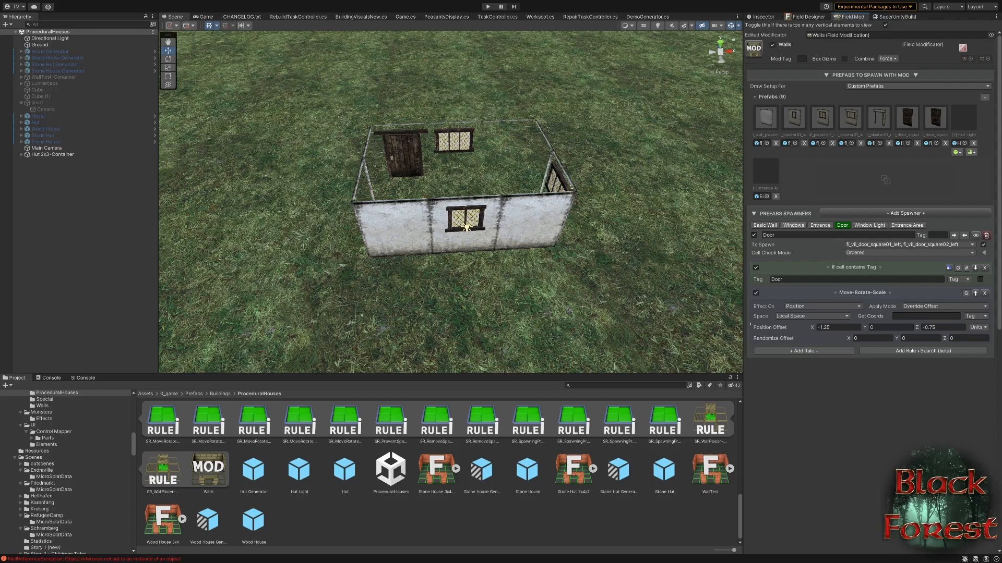
left_click(764, 226)
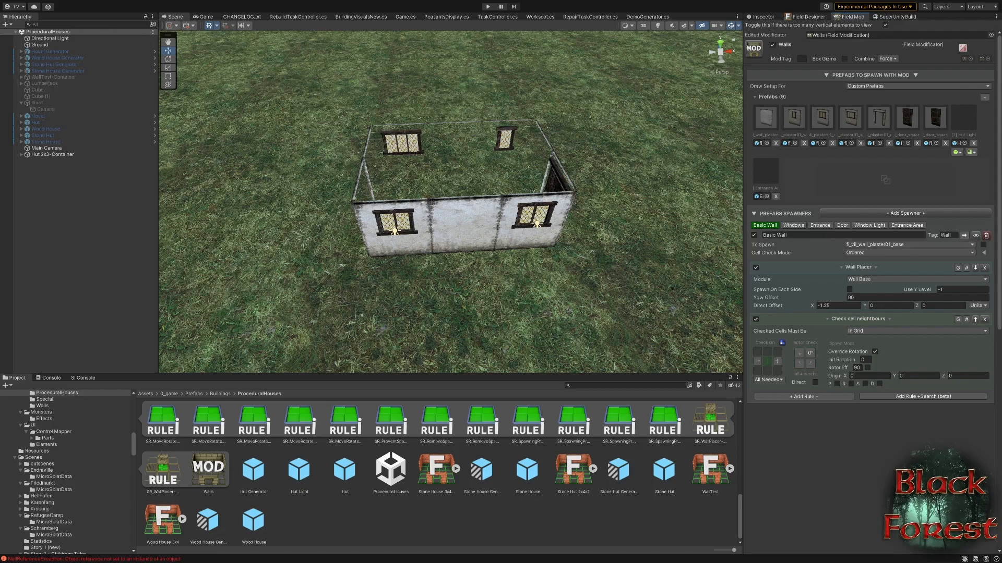
Review the Windows, Entrance and Door spawner rules of the Walls modification.
left_click(793, 225)
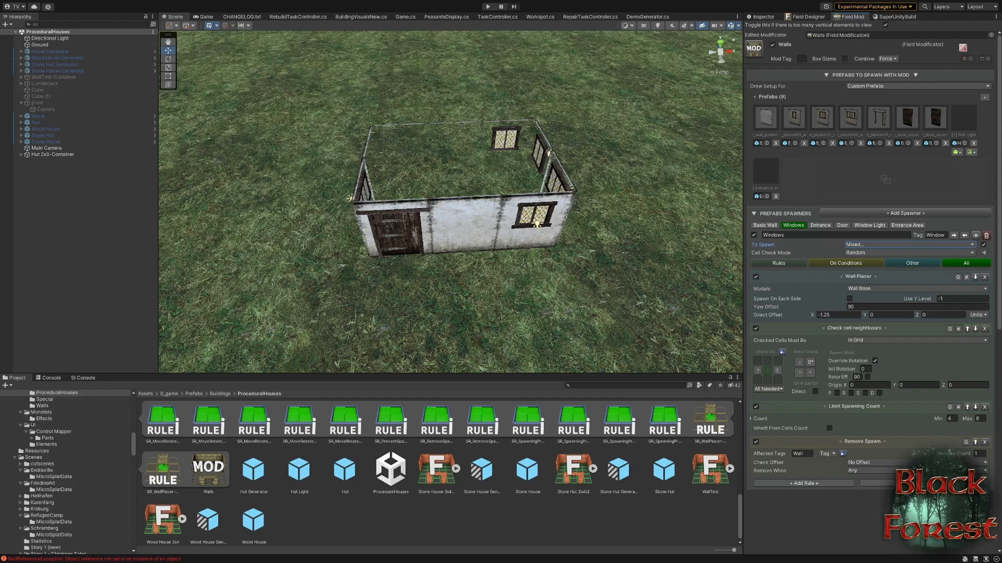
left_click(820, 225)
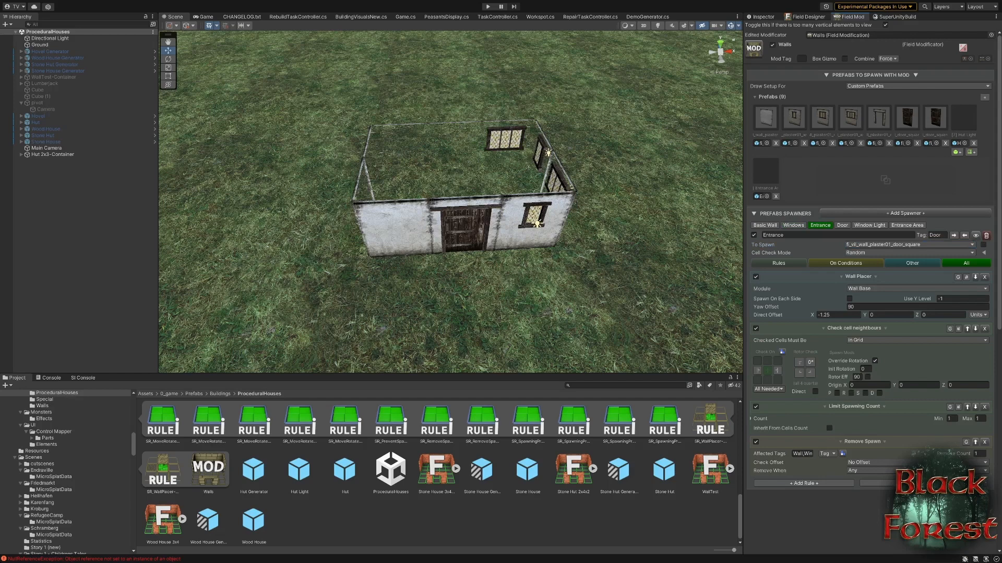
left_click(842, 226)
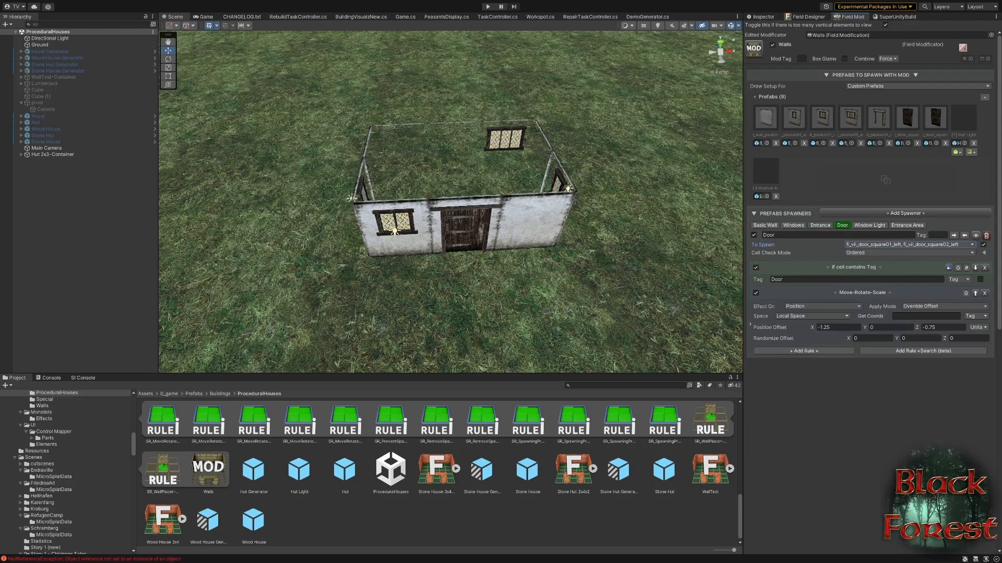
left_click(820, 226)
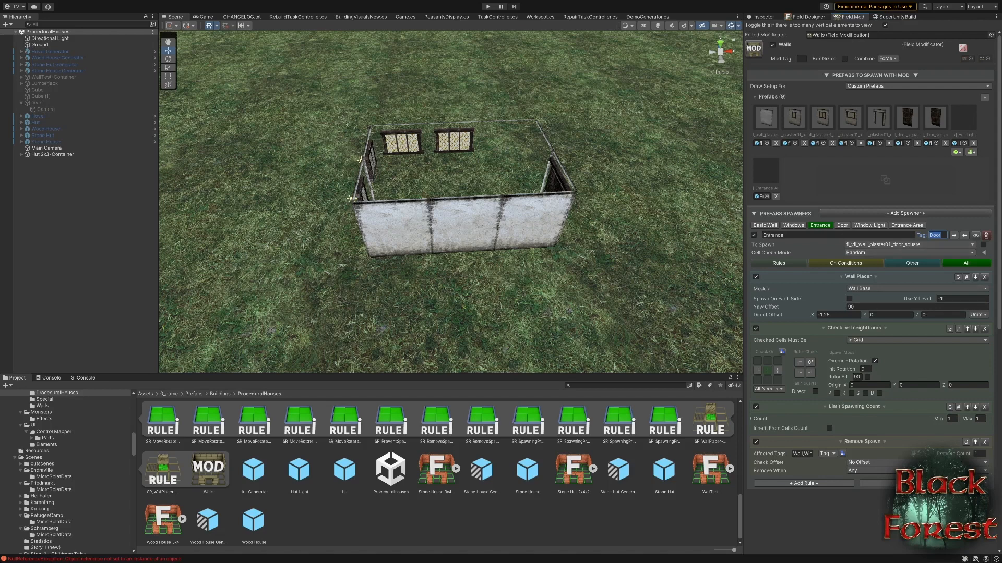
left_click(841, 225)
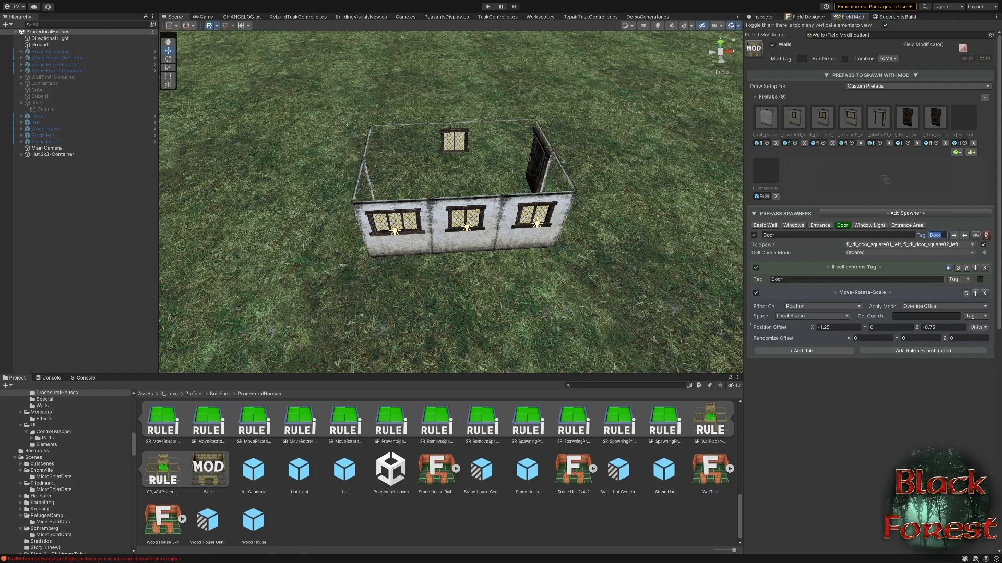
Review the Window Light and Entrance Area spawner rules.
left_click(869, 226)
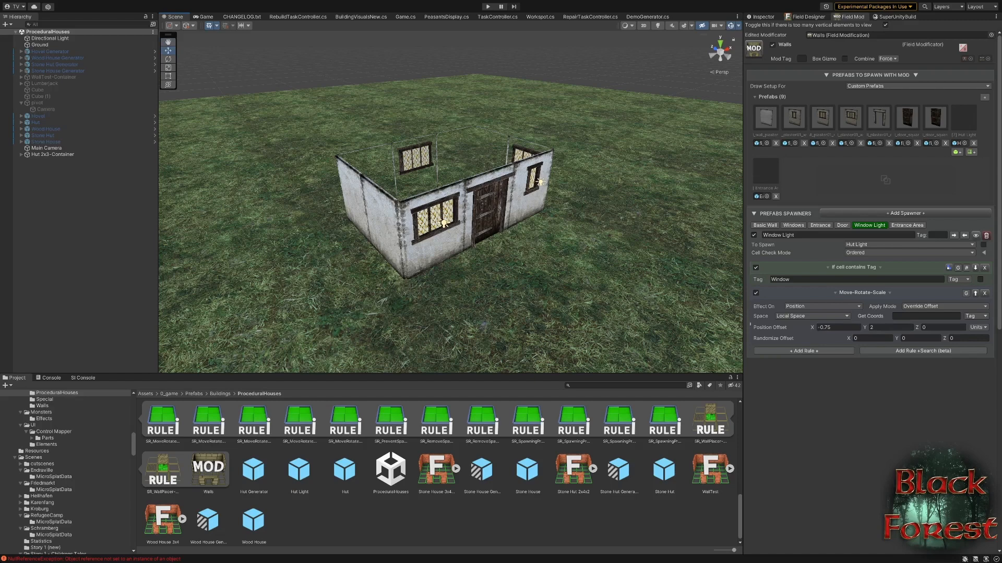
left_click(907, 226)
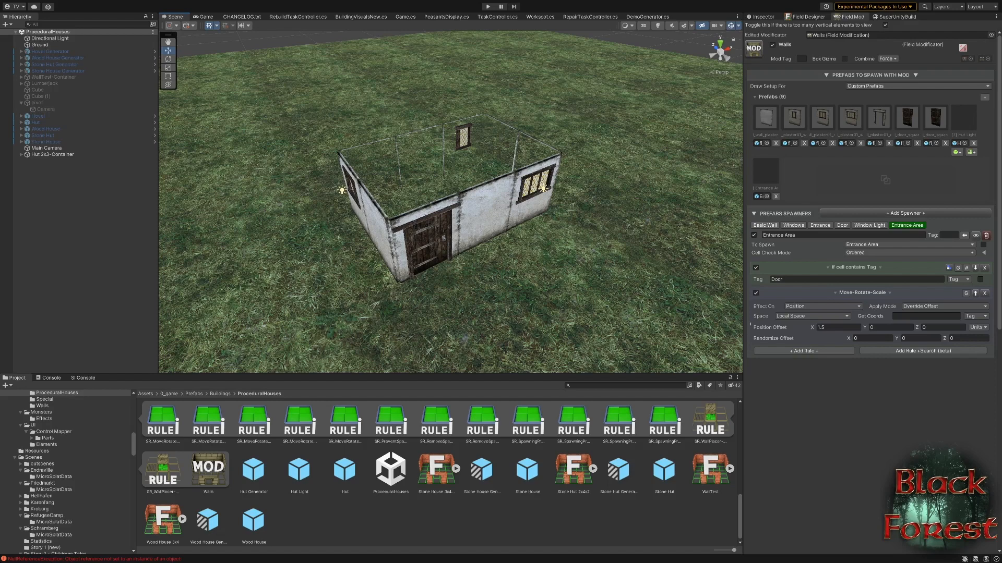
left_click(764, 225)
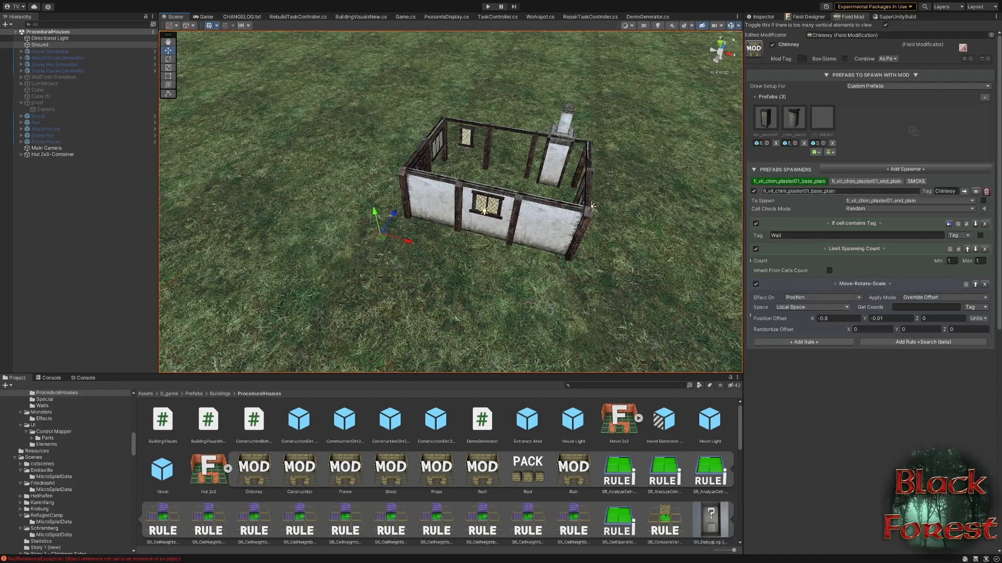
Review the Chimney mod's top and SMOKE spawners and mod list, then select the Props mod.
triple_click(945, 191)
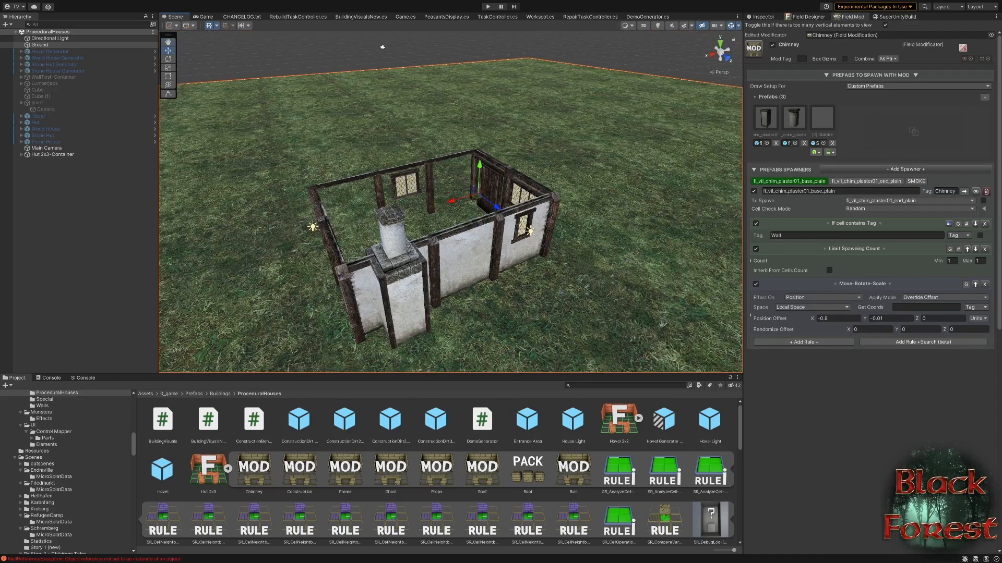
left_click(866, 180)
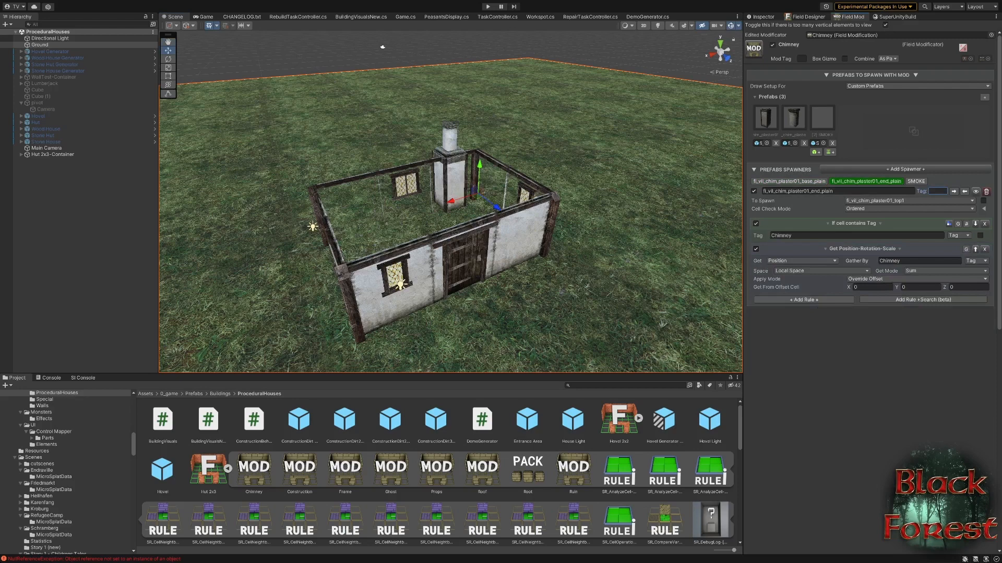
left_click(915, 181)
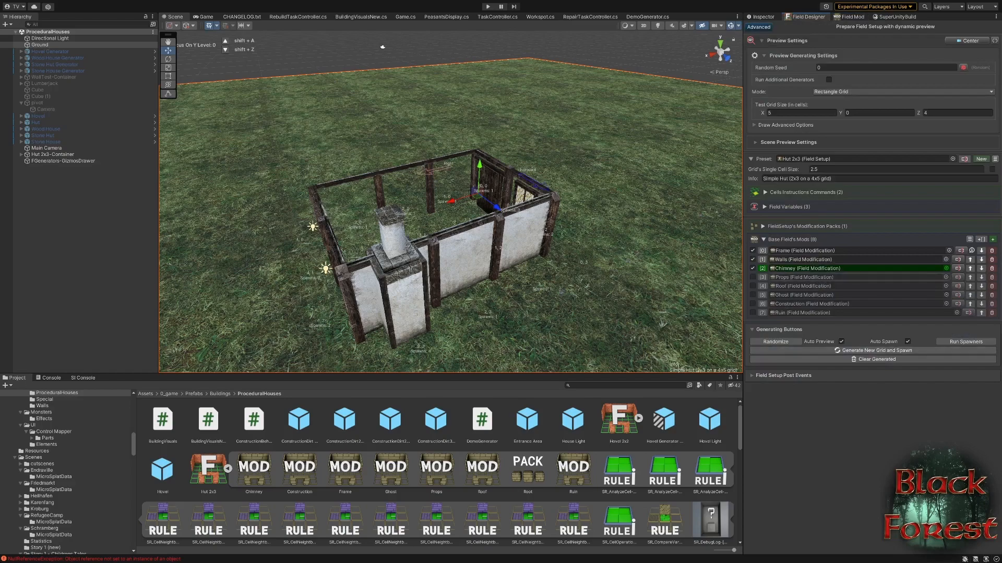
left_click(754, 277)
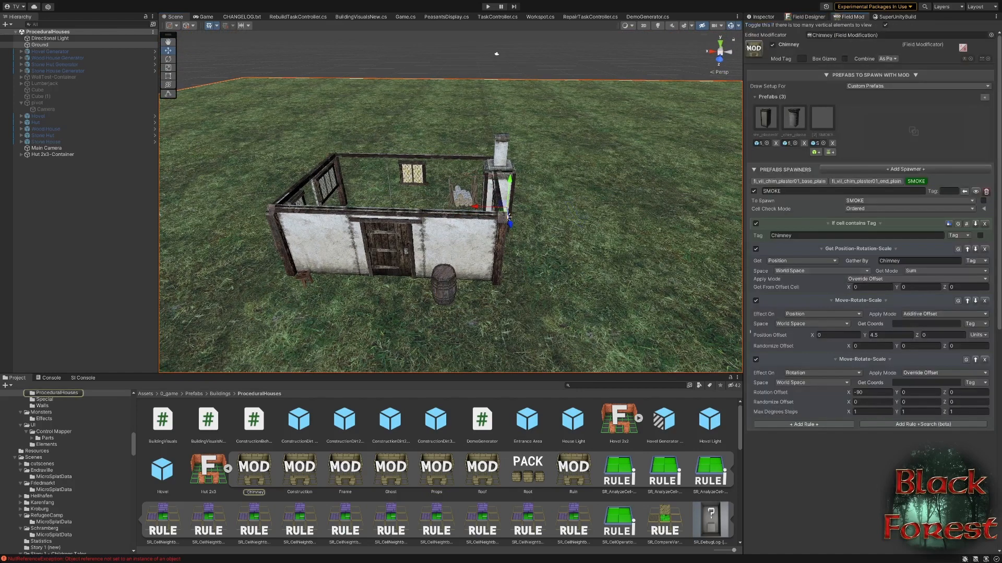
left_click(436, 476)
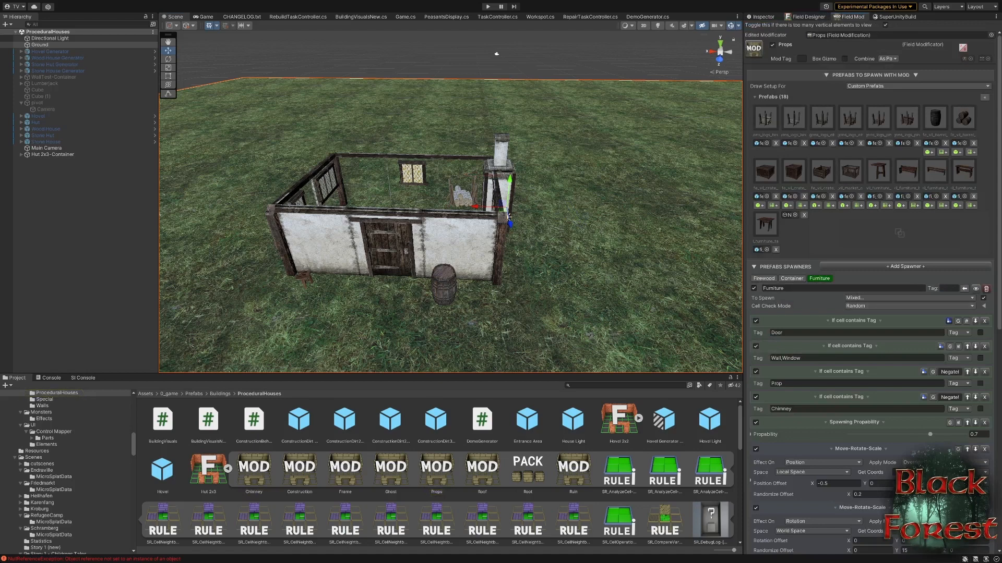
View the Firewood and Container spawner rules in the Props modification.
left_click(762, 278)
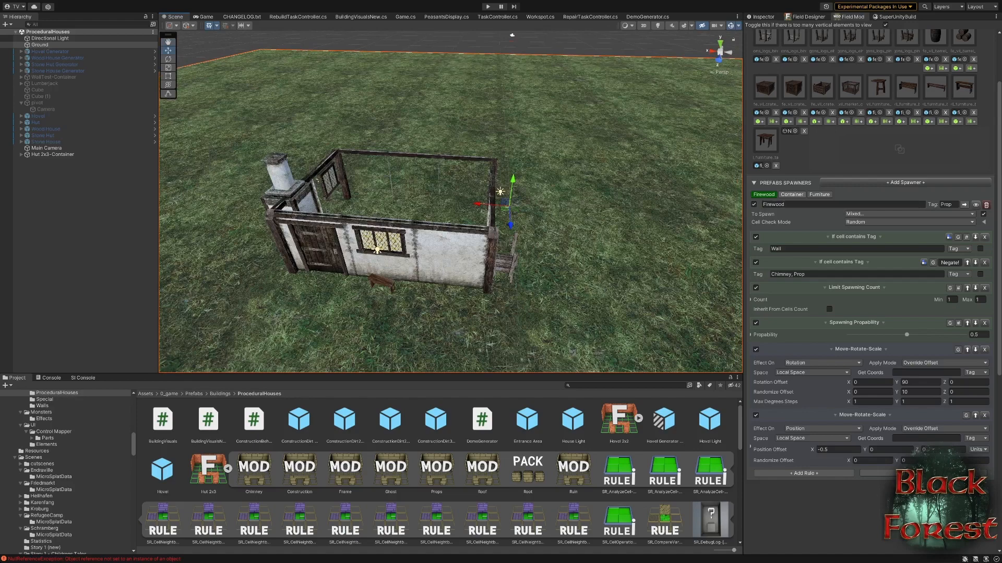
left_click(791, 194)
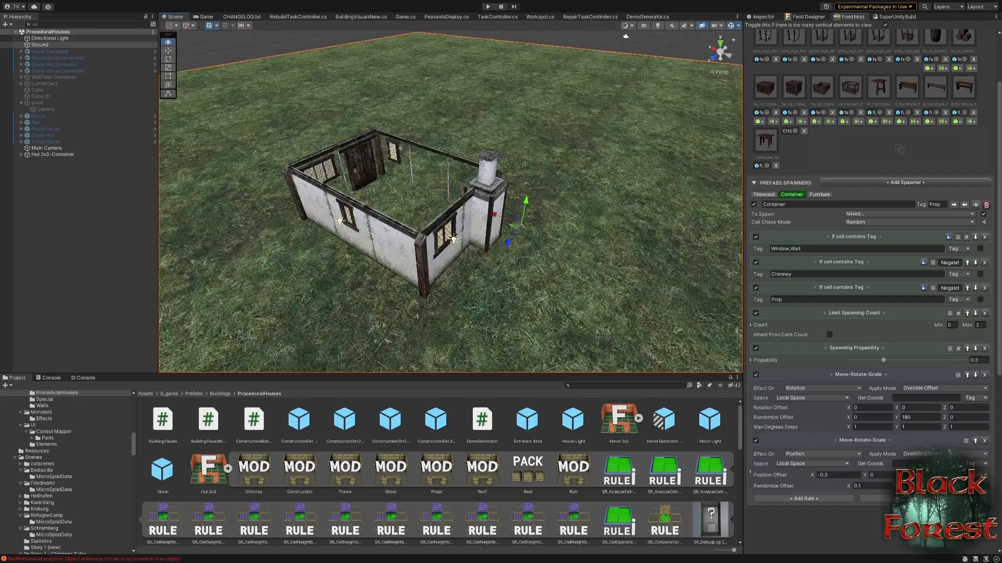
Enable the Props modification in the Base Field's Mods list.
left_click(819, 194)
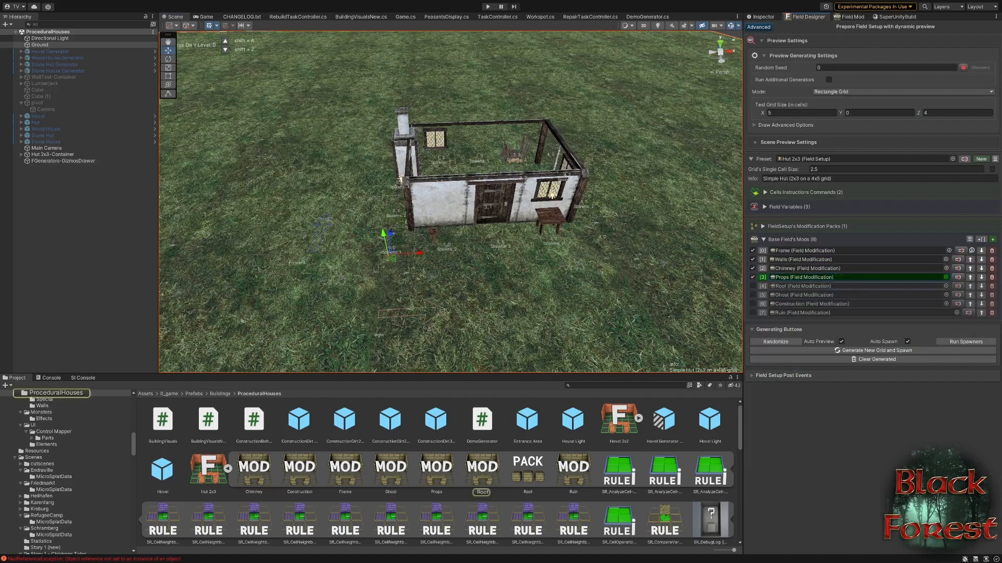
Open the Roof modification and inspect its main Roof and Tiles spawners.
left_click(752, 286)
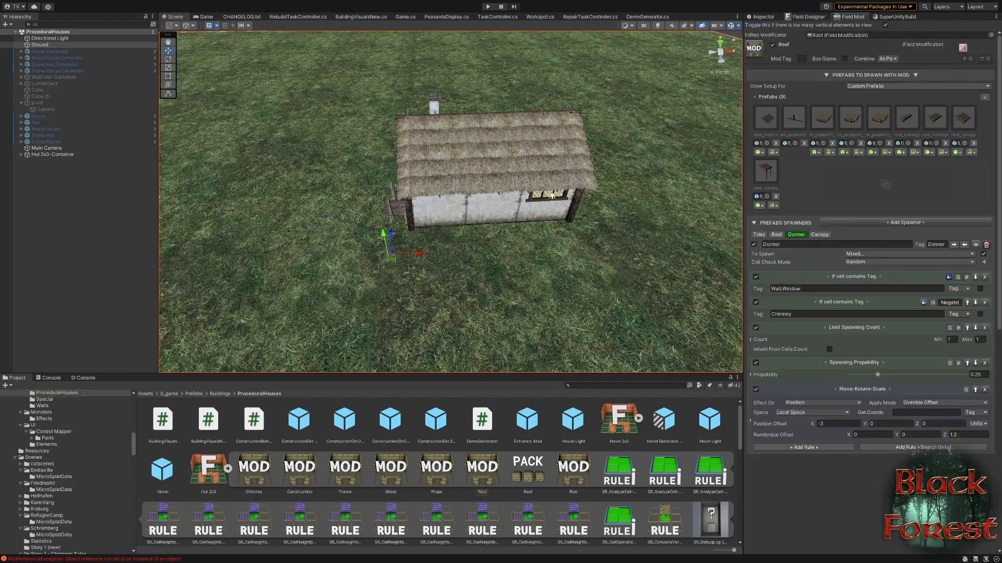
left_click(777, 235)
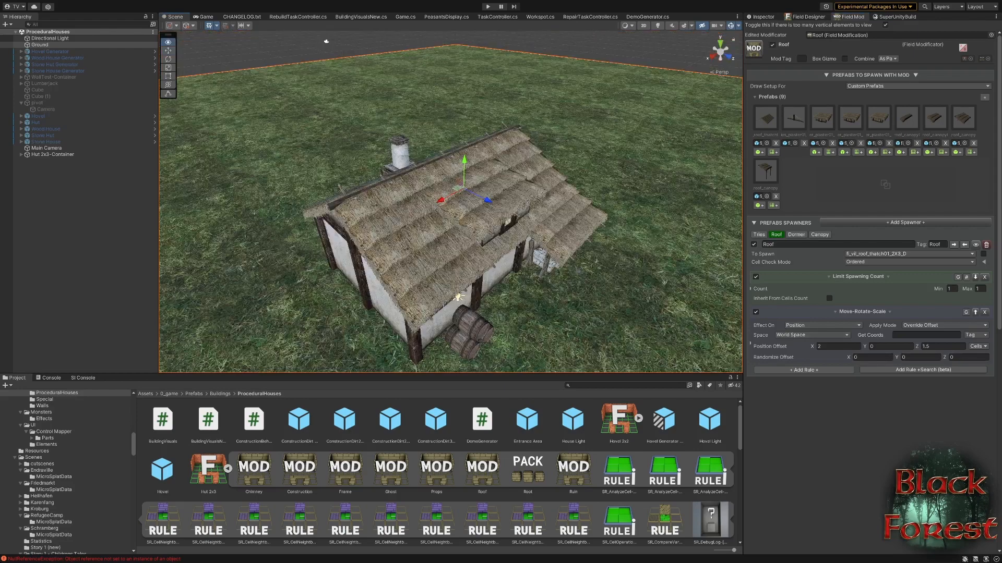
left_click(758, 235)
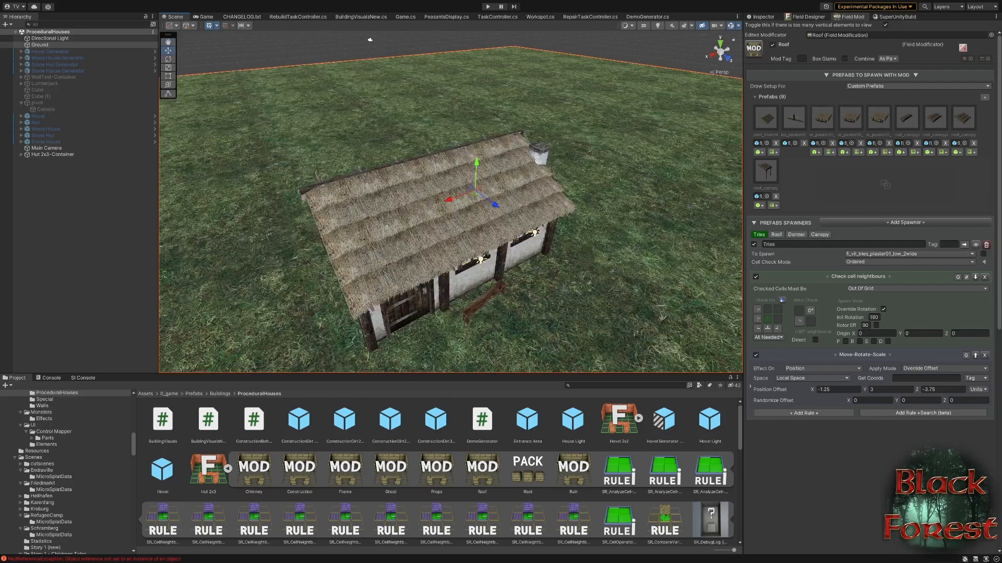
Show the Dormer spawner settings so a thatched dormer spawns on the roof.
left_click(795, 235)
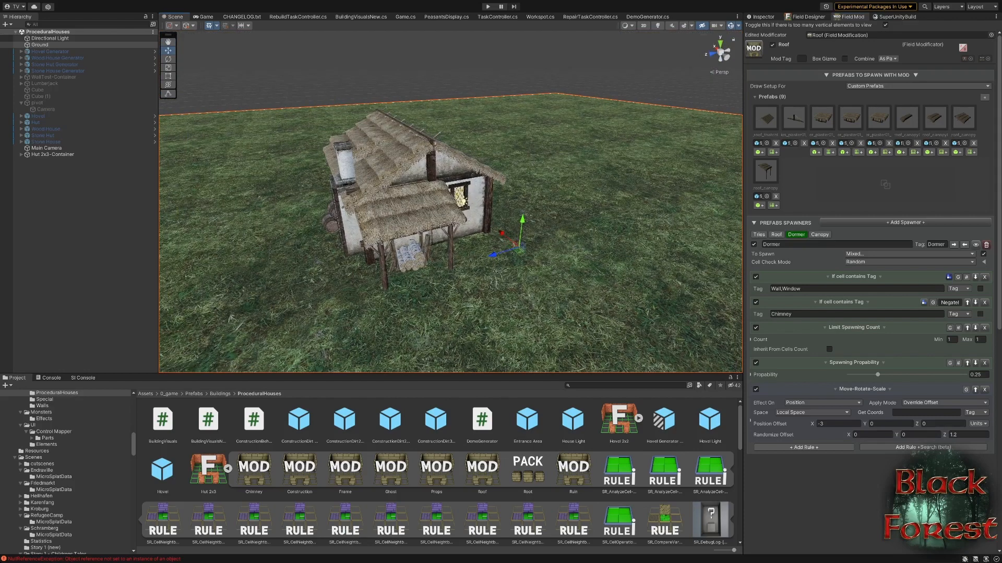
left_click(820, 234)
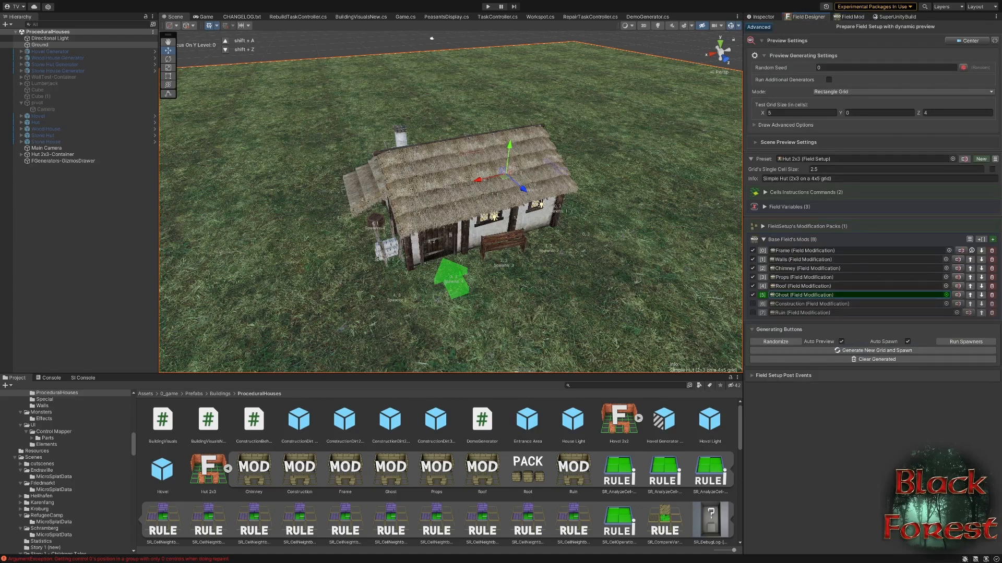
Disable the remaining decorative mods and enable Construction in Field Designer.
left_click(753, 294)
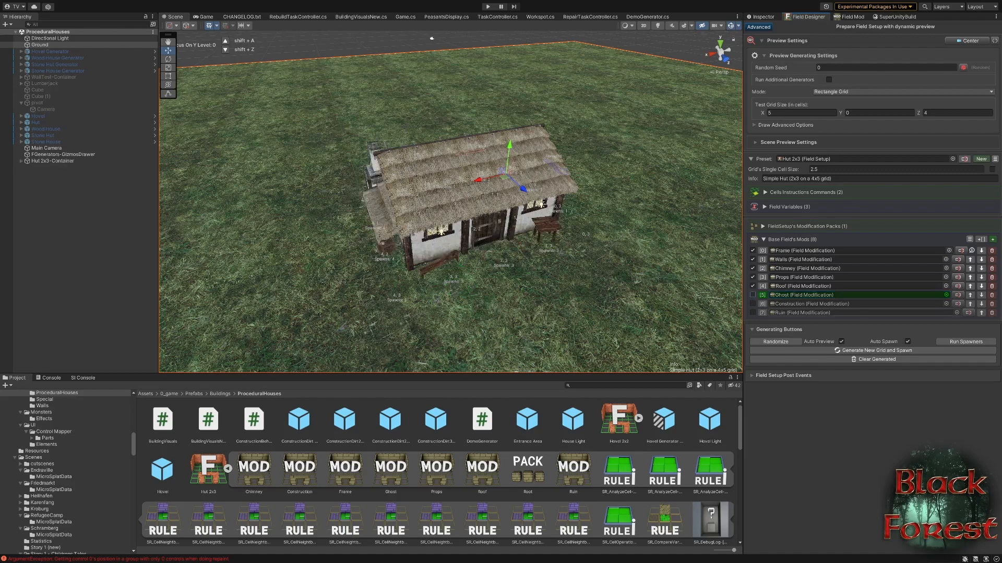
left_click(752, 304)
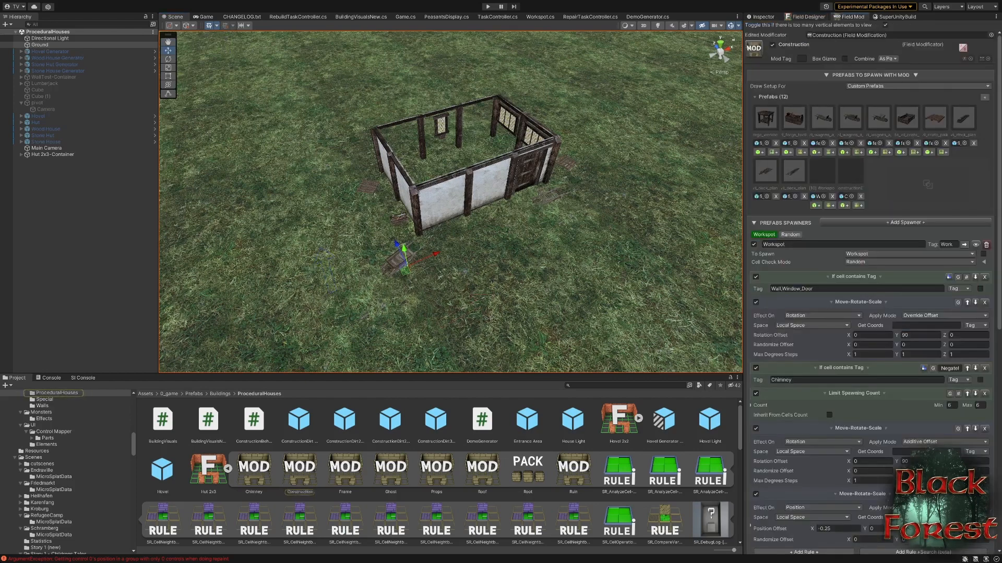
Show the Construction mod's Random scatter spawner rules with the frame-only preview regenerating.
left_click(790, 235)
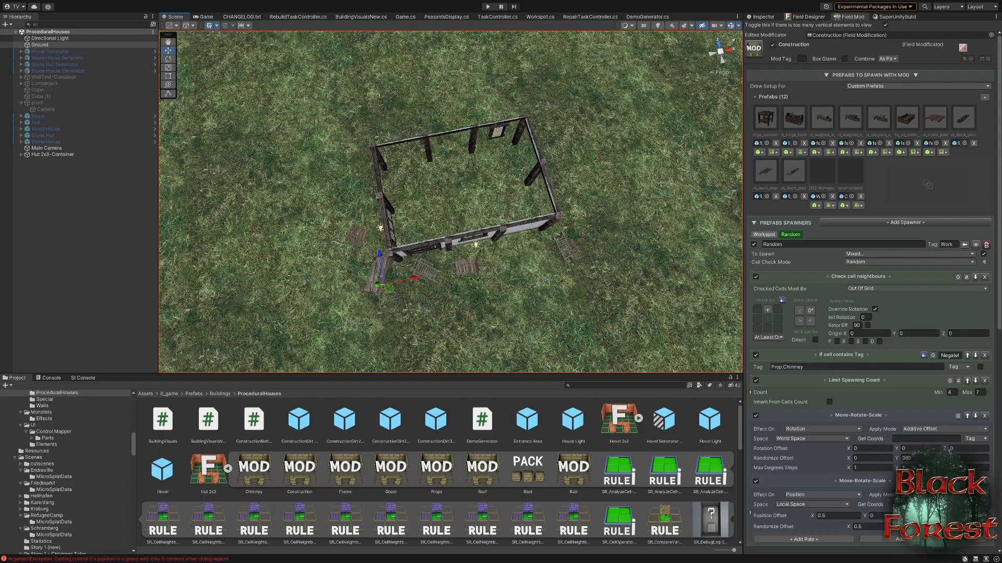
Check the Workspot spawner, then return to the Field Designer list with only Frame and Construction enabled.
left_click(763, 235)
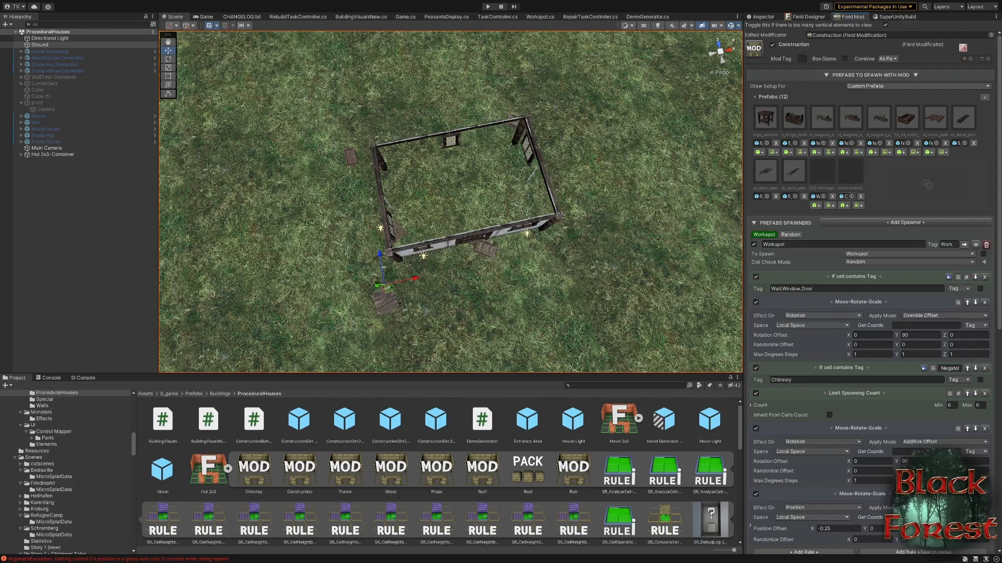
left_click(345, 428)
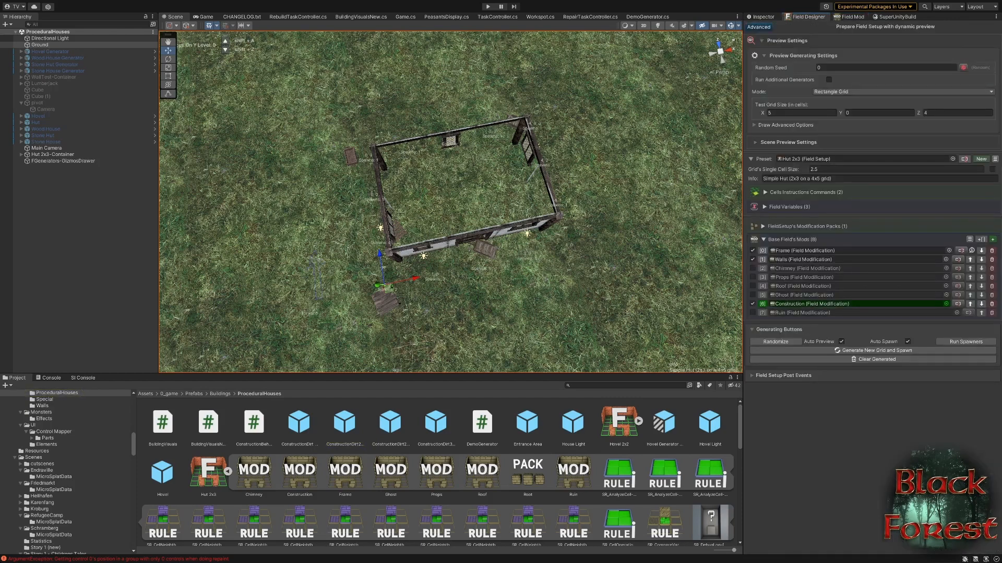
Re-enable the Walls mod and bring up the Ruin modification's Wallpieces spawner.
left_click(752, 313)
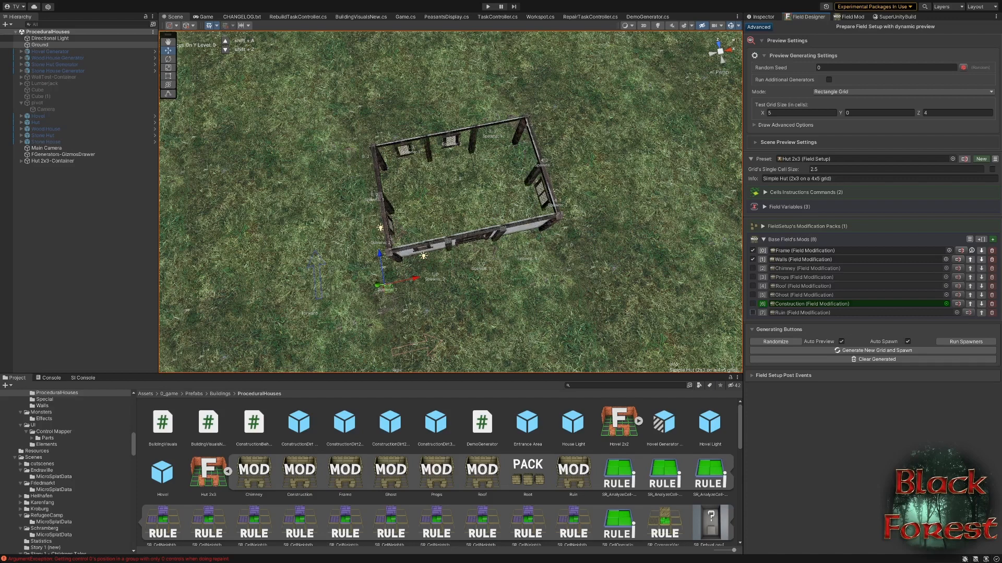
left_click(752, 313)
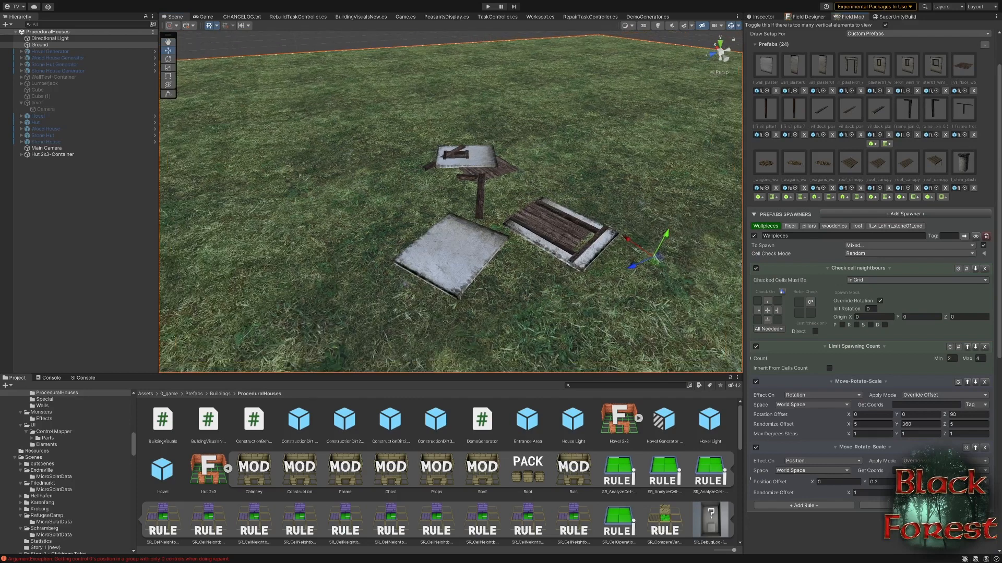
Review the ruin's Floor, pillars and woodchips spawner rules as the rubble regenerates.
left_click(790, 227)
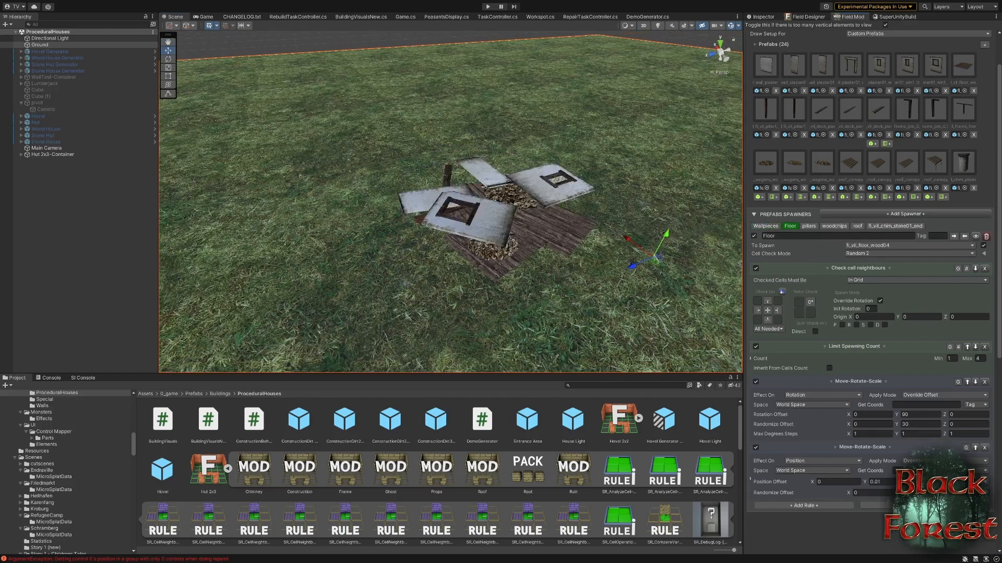
left_click(807, 226)
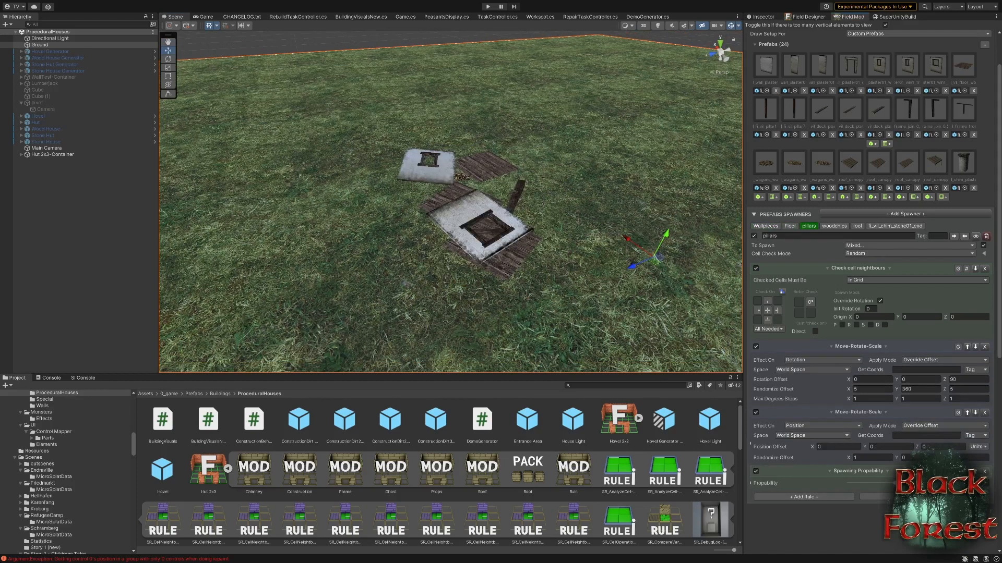
left_click(833, 225)
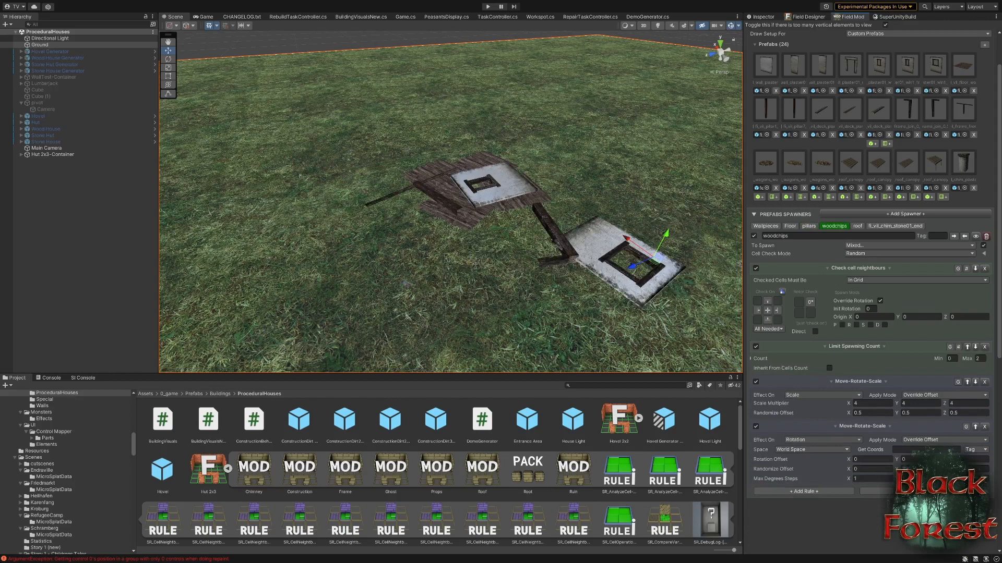
left_click(808, 226)
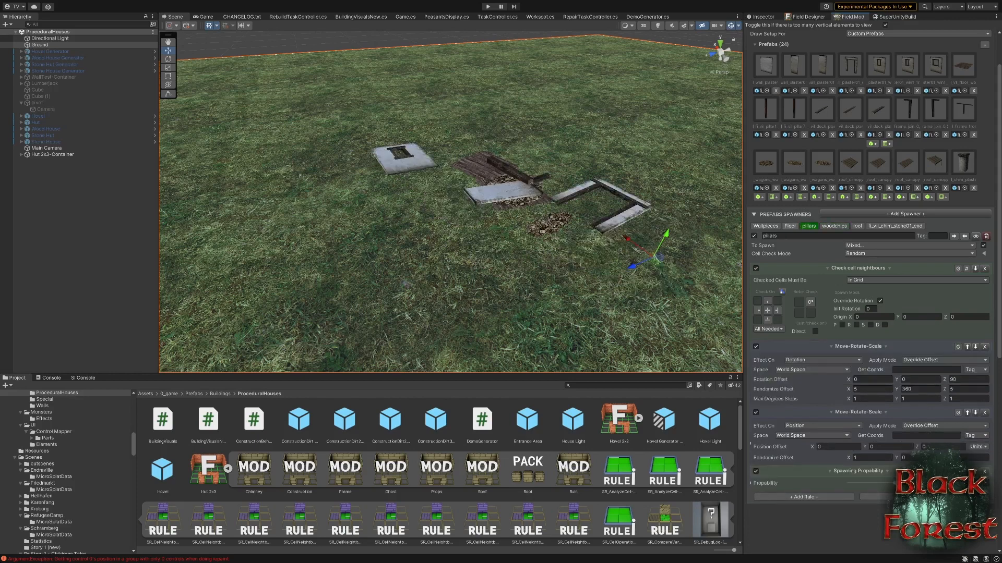
left_click(790, 225)
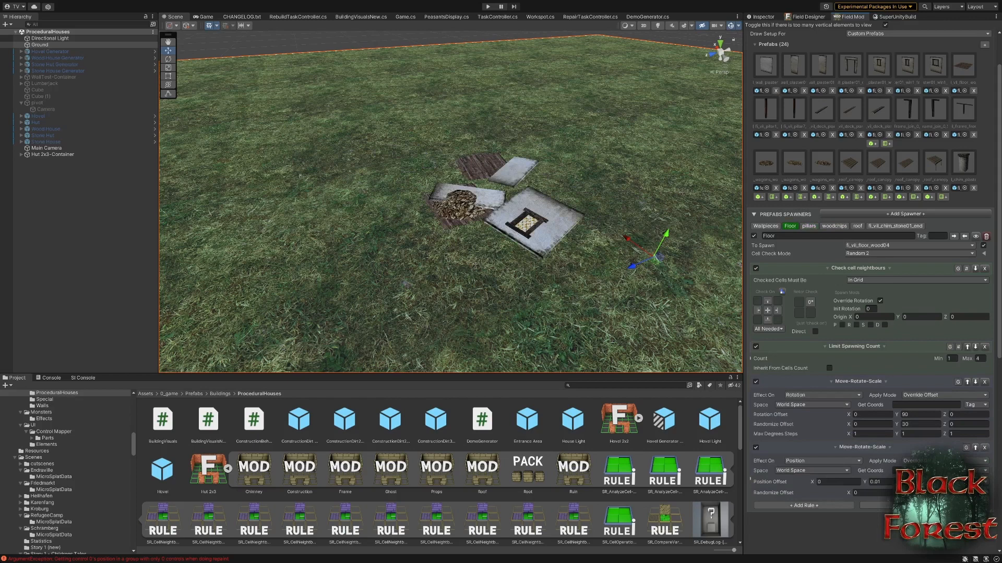
Review the ruin's roof and chimney-stone spawner rules, returning to Floor and roof between them.
left_click(857, 226)
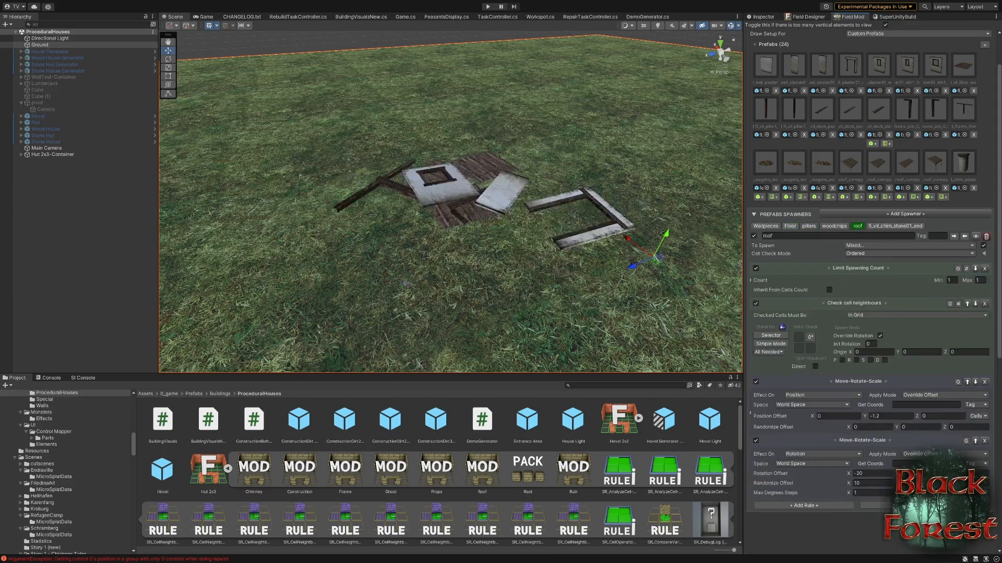
left_click(789, 227)
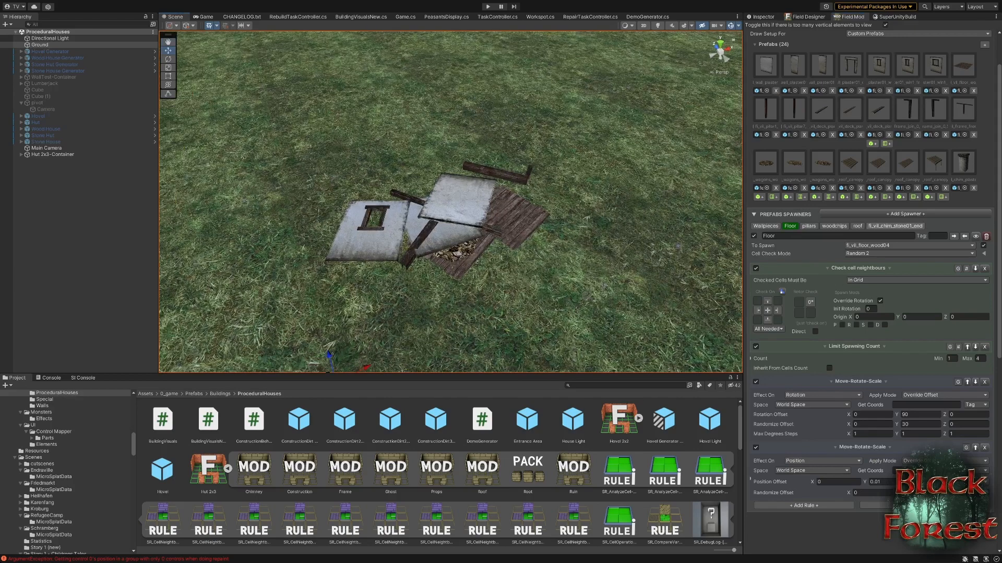
left_click(894, 227)
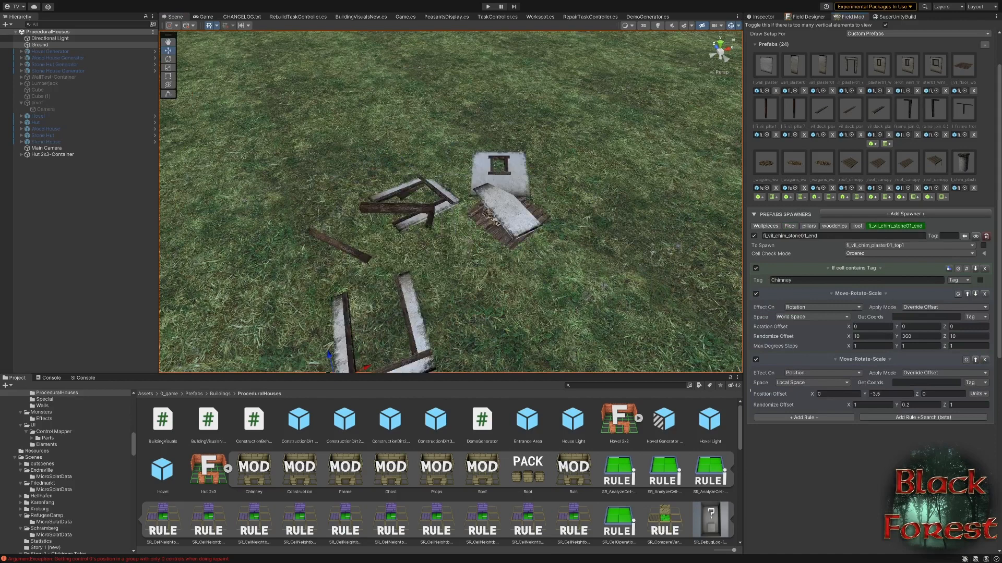
left_click(856, 226)
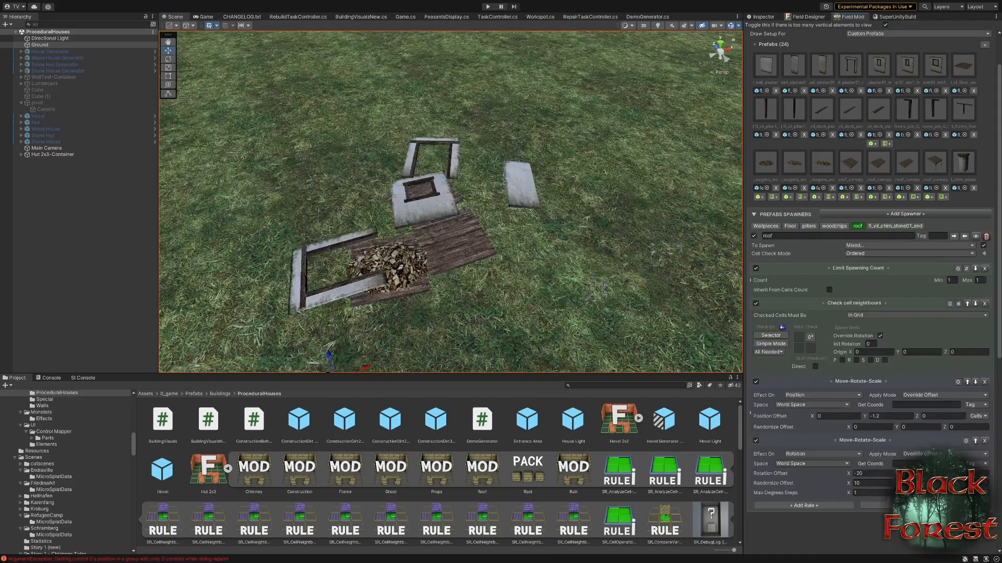